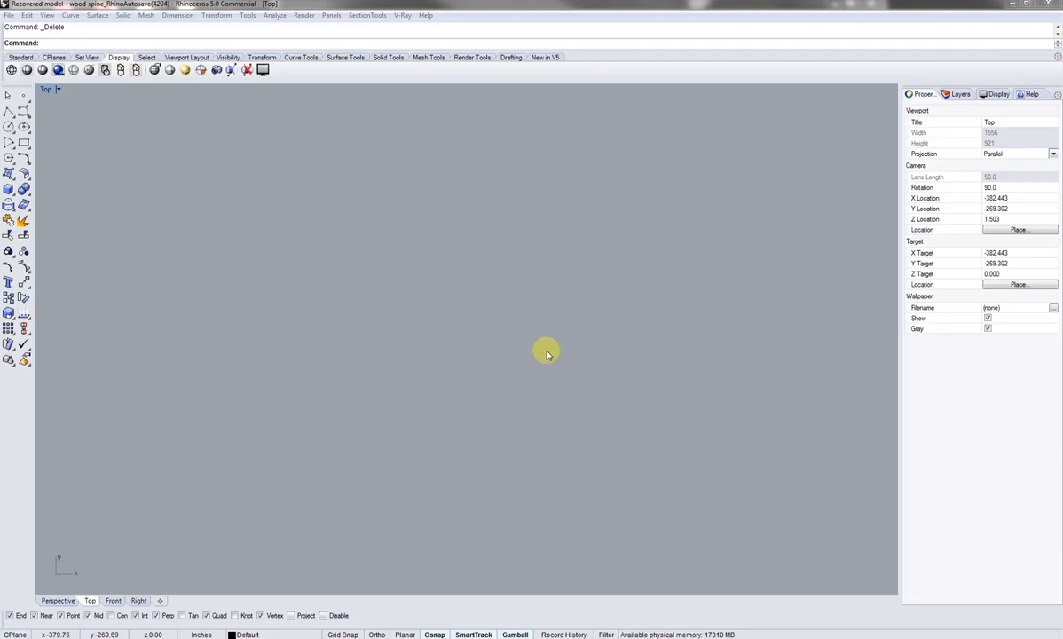
{"action": "mouse_move", "coordinate": [403, 279]}
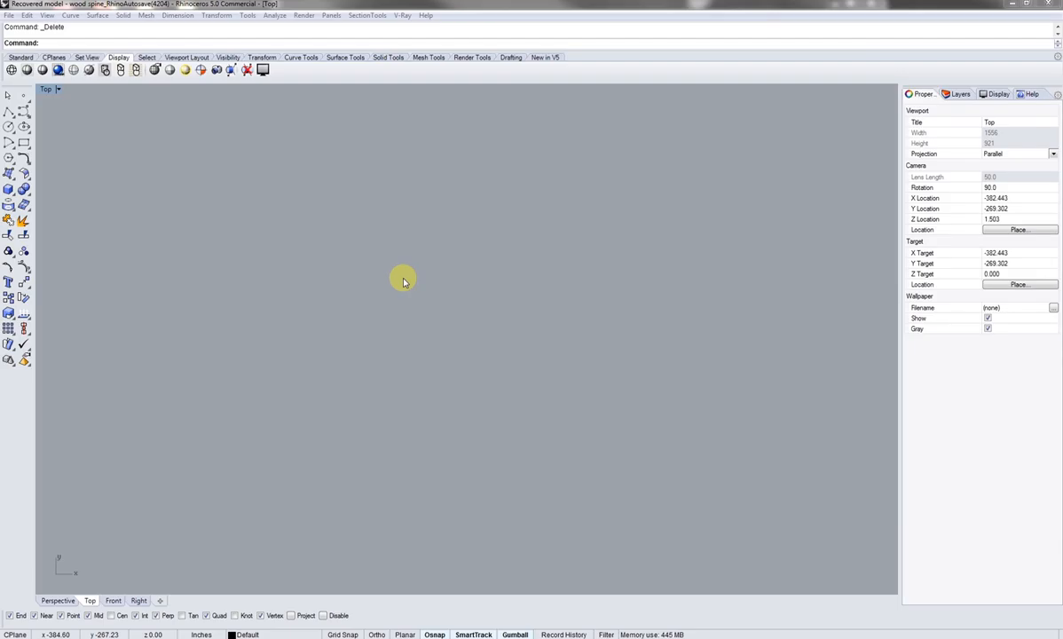
{"action": "mouse_move", "coordinate": [433, 292]}
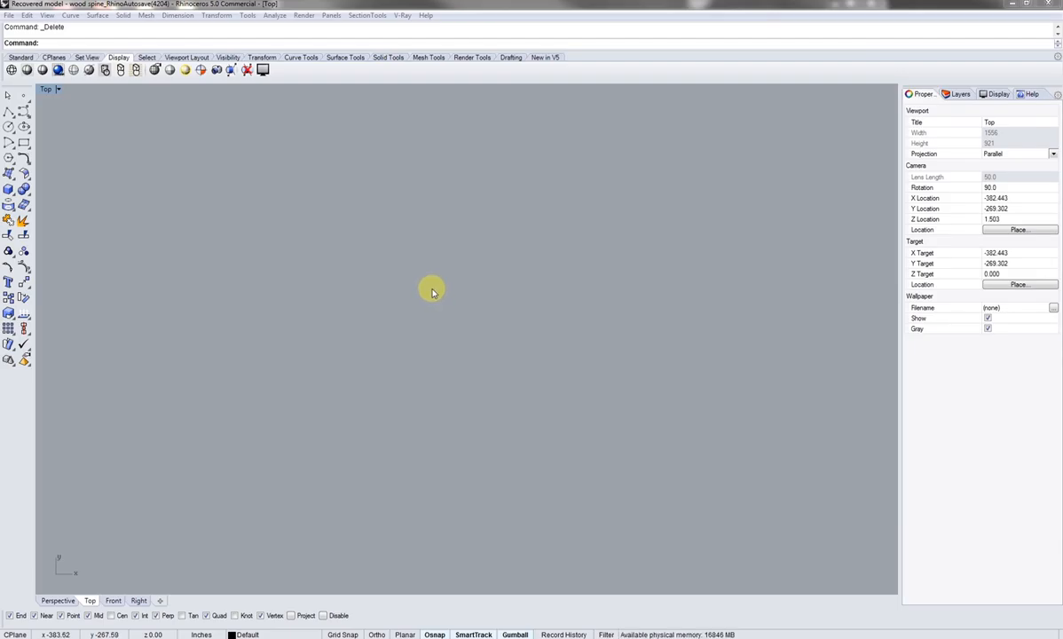
{"action": "mouse_move", "coordinate": [359, 388]}
{"action": "type", "text": "PictureFrame"}
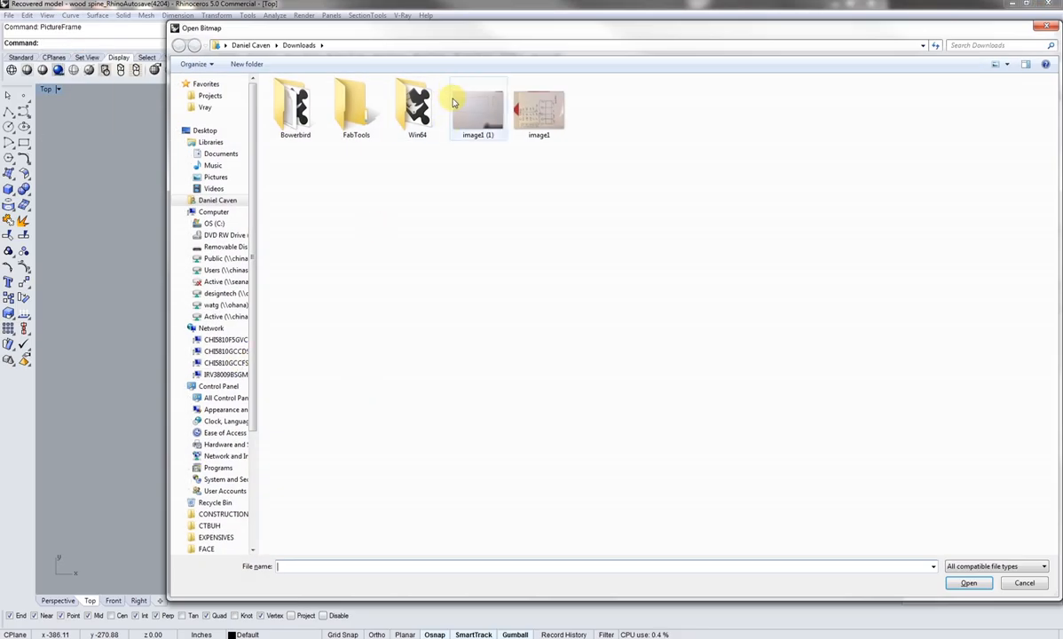
Step: Place the hand-drawn spine sketch photo from Downloads as a picture in the Top view
{"action": "left_click", "coordinate": [967, 583]}
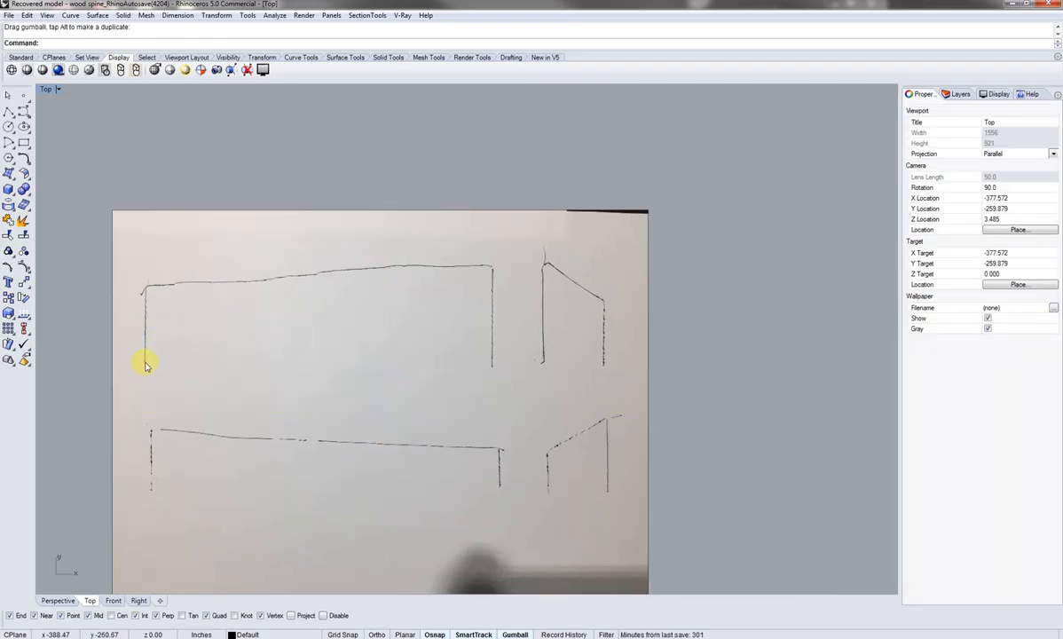
{"action": "mouse_move", "coordinate": [225, 287]}
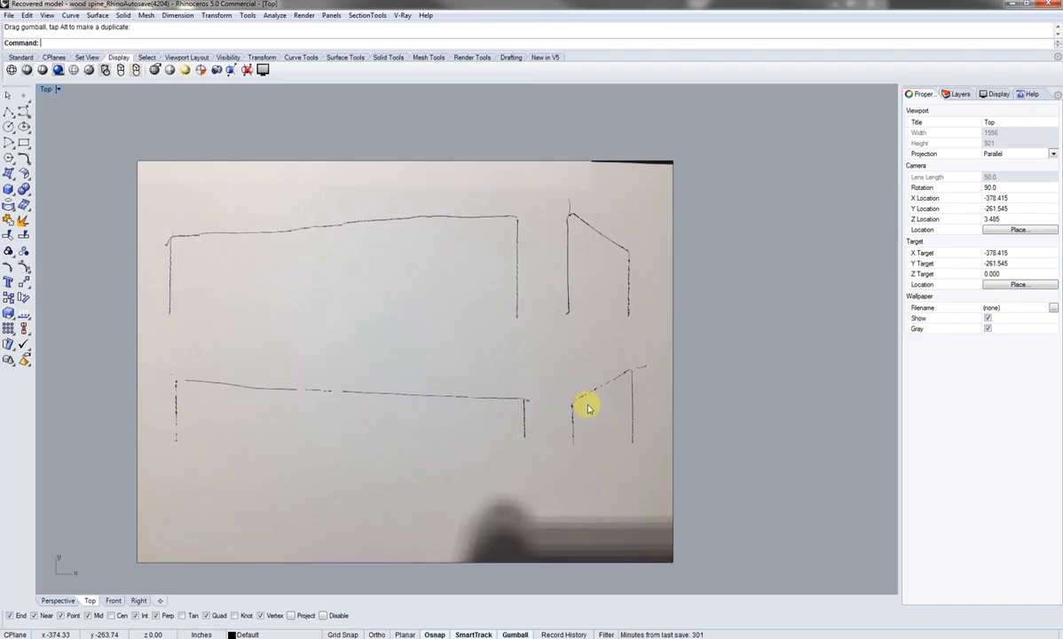
{"action": "mouse_move", "coordinate": [602, 404]}
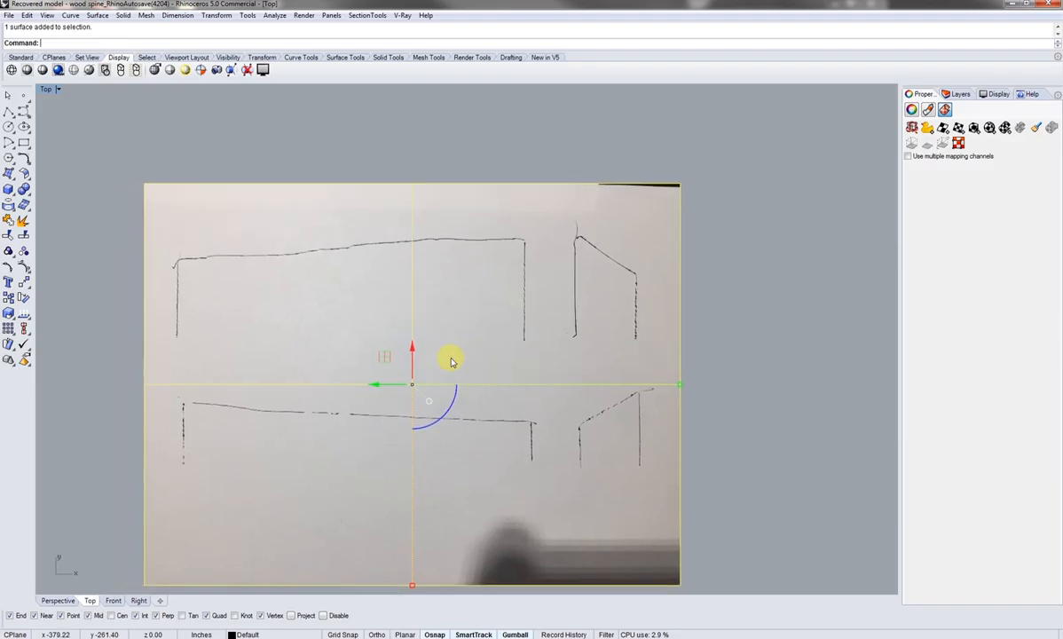
Step: Scale the sketch picture up from a chosen base point in the Top view
{"action": "type", "text": "Scale"}
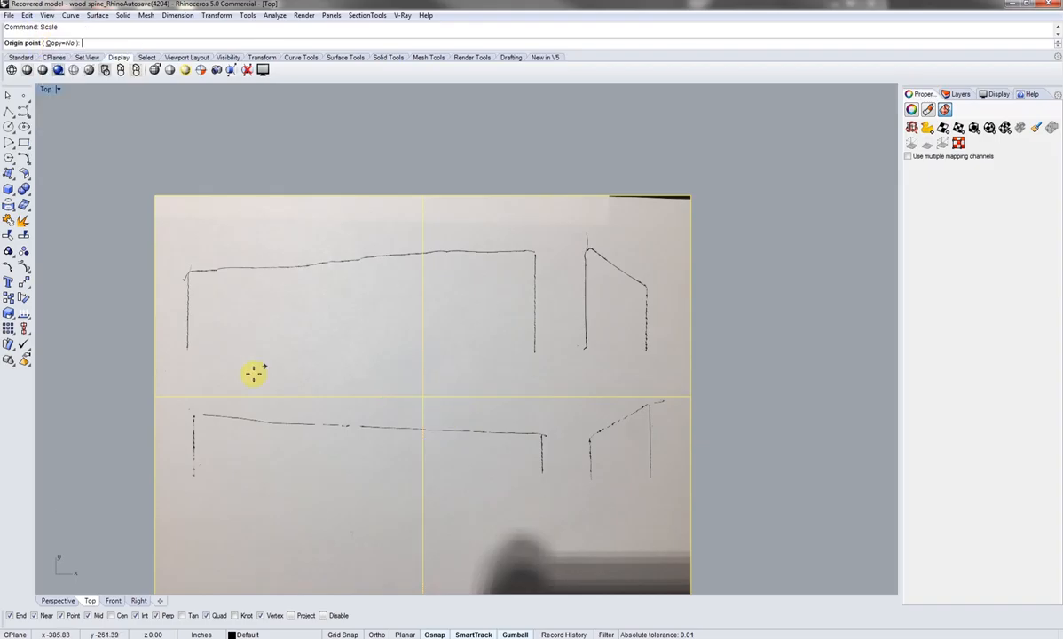
{"action": "left_click", "coordinate": [187, 349]}
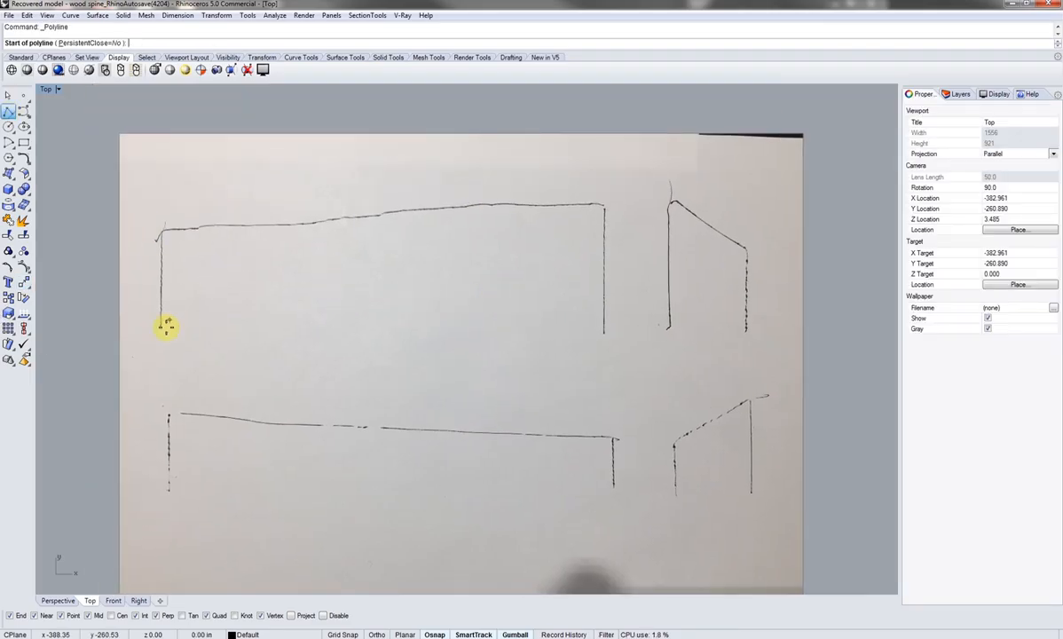
Step: Draw ortho polylines along the bottom edges of the long shape and the adjacent small shape
{"action": "left_click", "coordinate": [165, 327]}
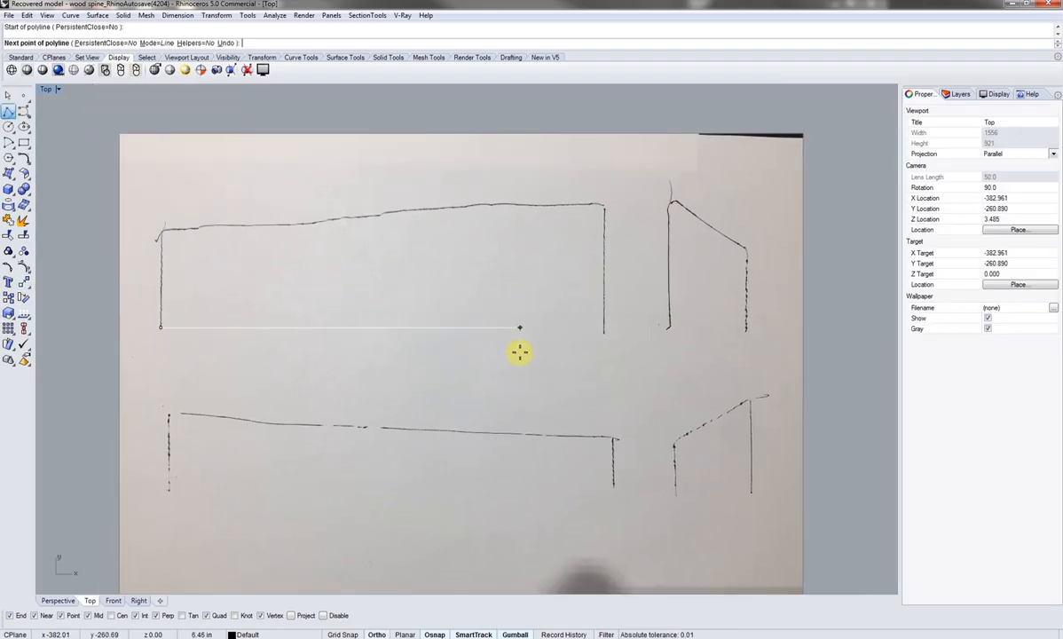
{"action": "left_click", "coordinate": [605, 329]}
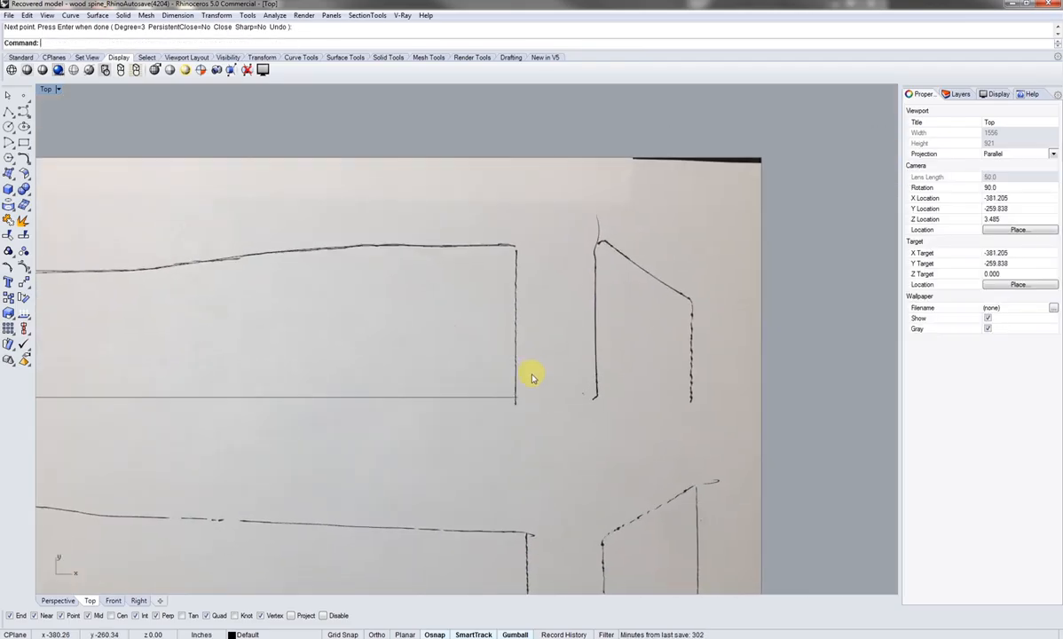
{"action": "left_click", "coordinate": [597, 396]}
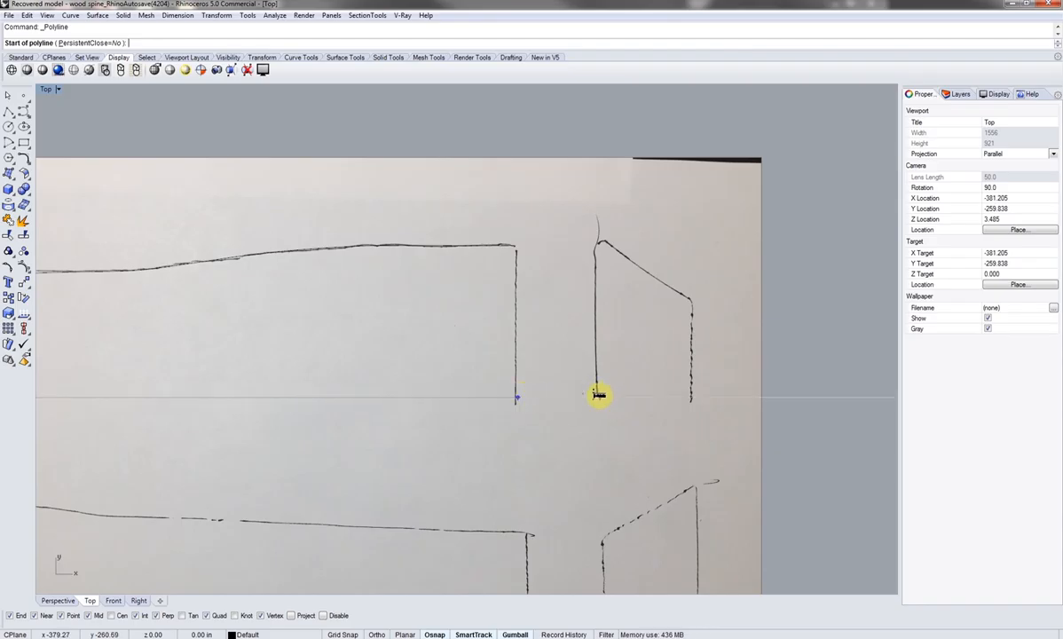
{"action": "left_click", "coordinate": [599, 394]}
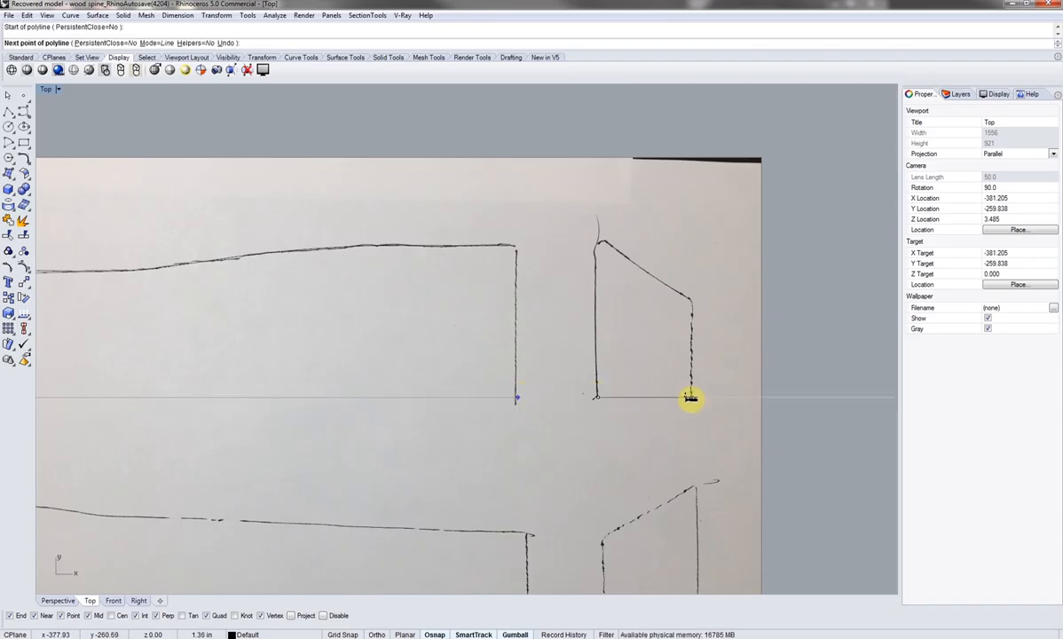
{"action": "left_click", "coordinate": [597, 396]}
{"action": "type", "text": "1.5"}
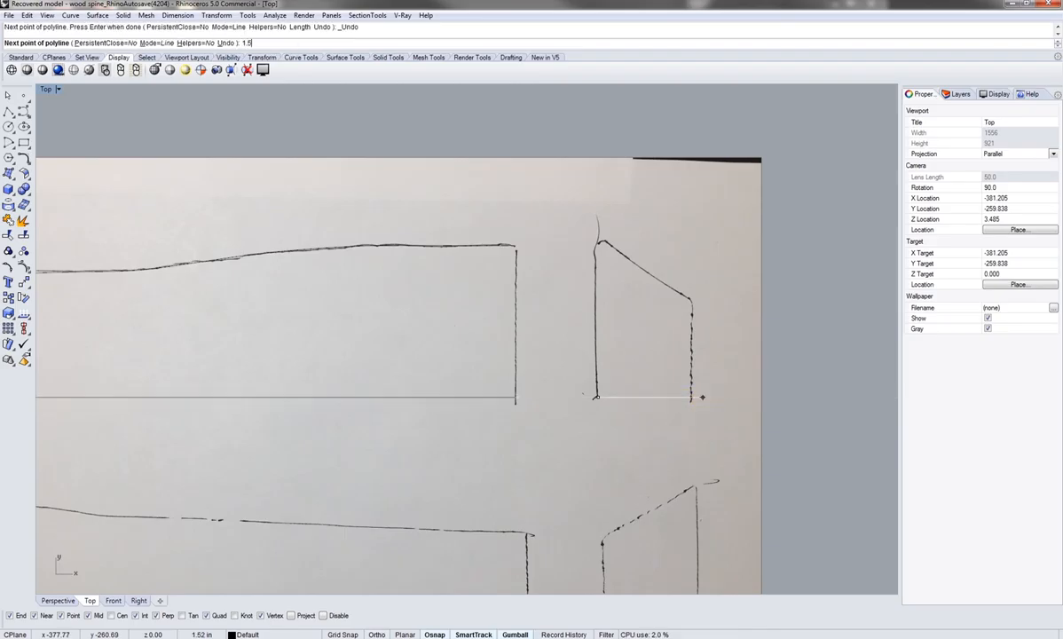
{"action": "left_click", "coordinate": [701, 396]}
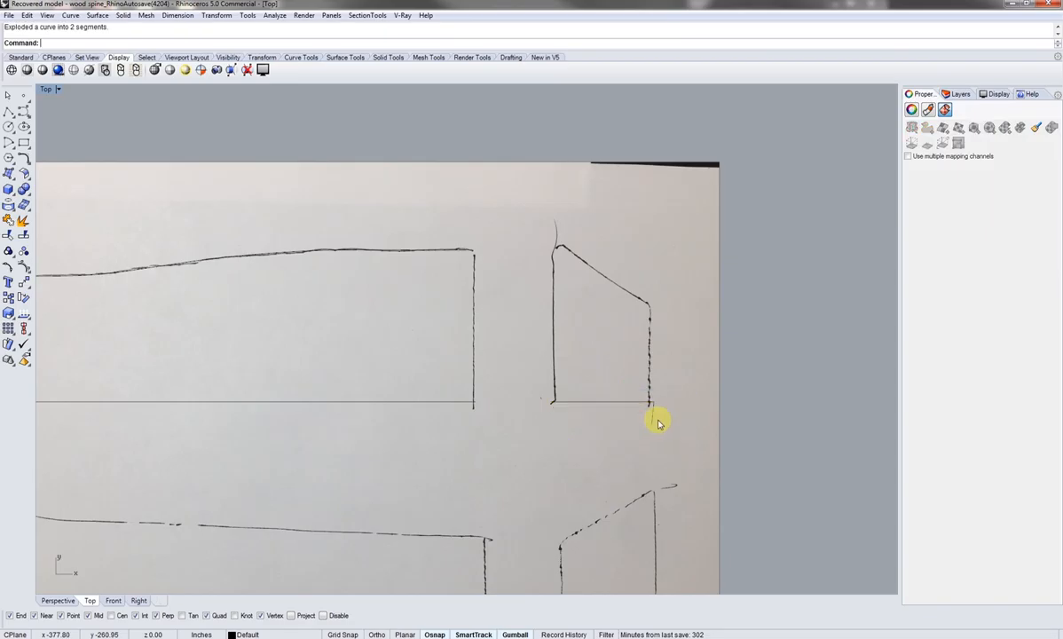
Step: Start a freeform curve at the small shape's corner, tracing along the long shape's top edge
{"action": "key", "text": "Delete"}
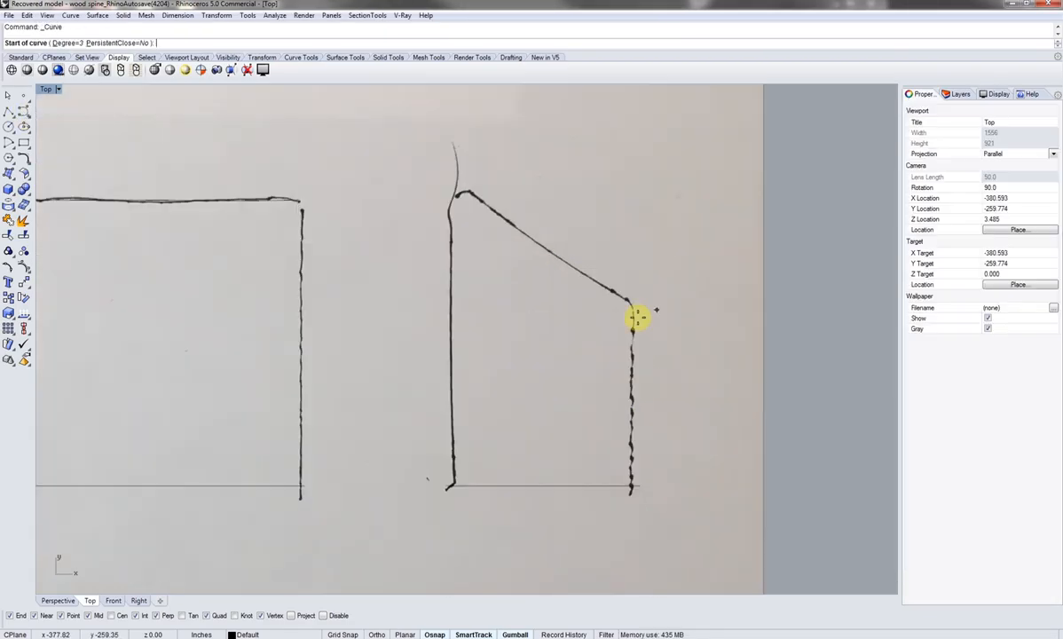
{"action": "left_click", "coordinate": [637, 316]}
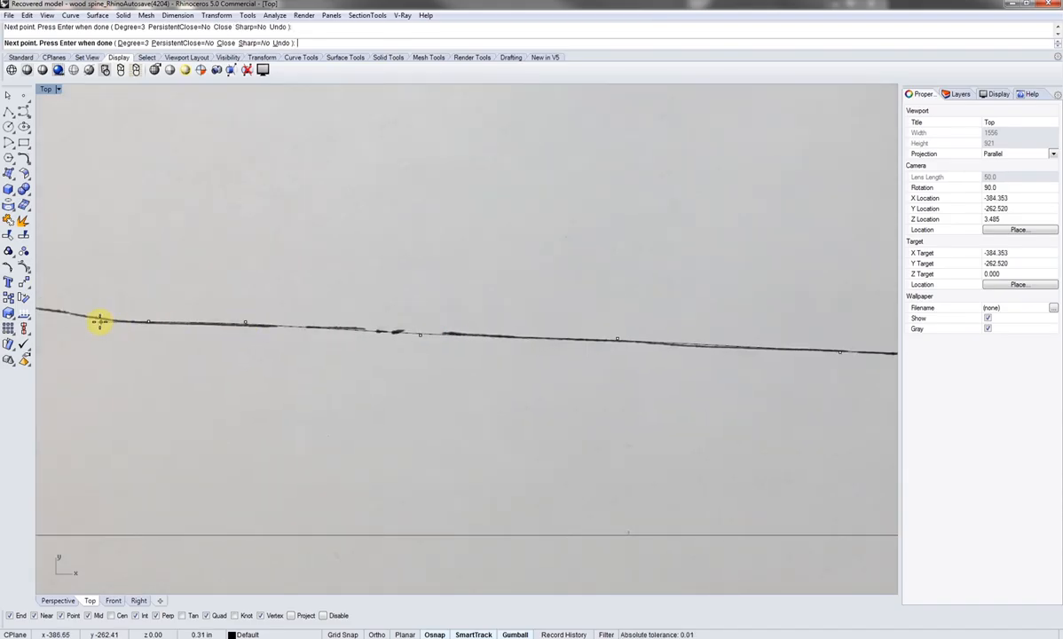
{"action": "left_click", "coordinate": [199, 324]}
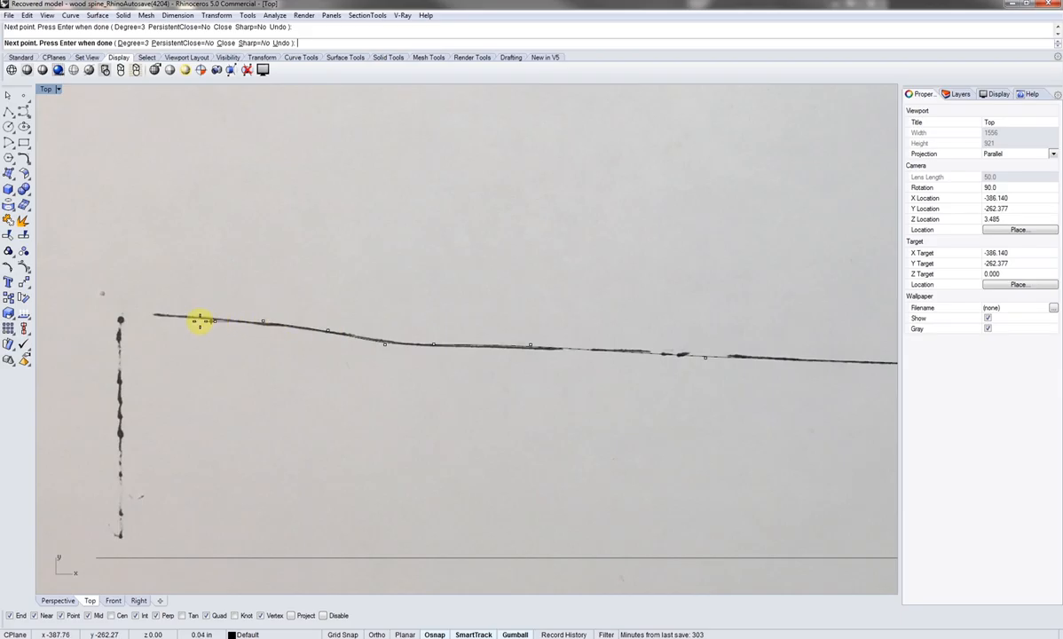
{"action": "mouse_move", "coordinate": [118, 312]}
{"action": "type", "text": "Sca"}
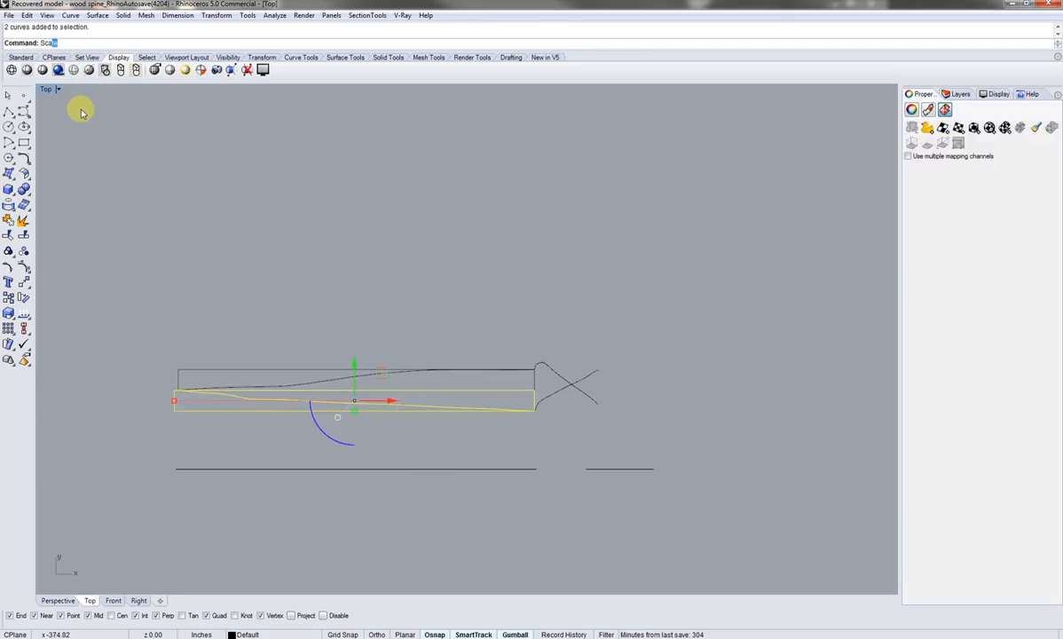
Step: Rescale the lower profile curve to meet the centre line and fit the end curve to its box
{"action": "left_click", "coordinate": [174, 444]}
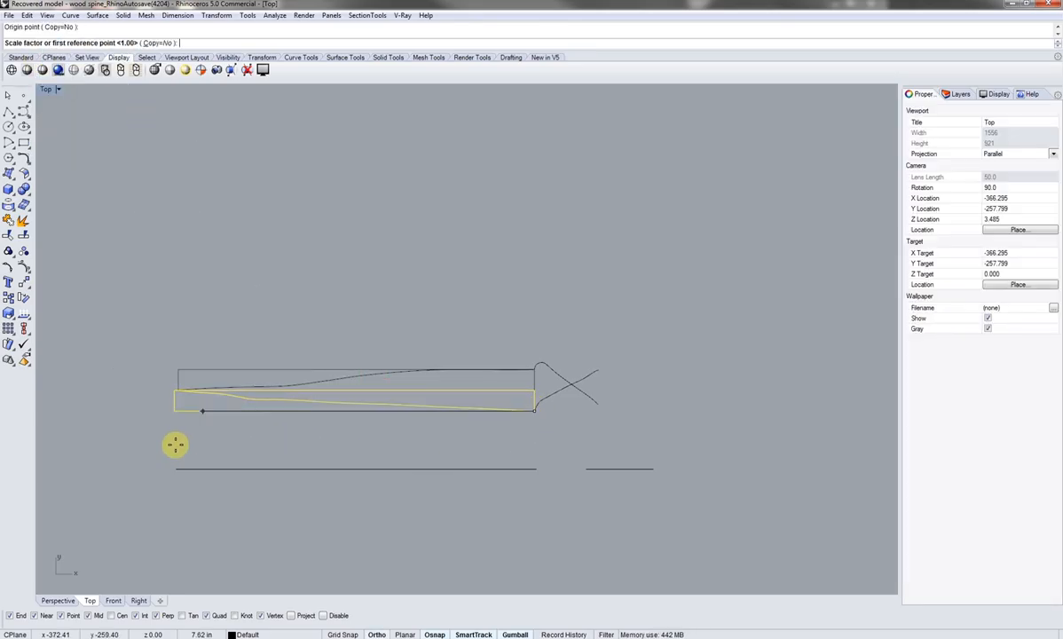
{"action": "left_click", "coordinate": [490, 401]}
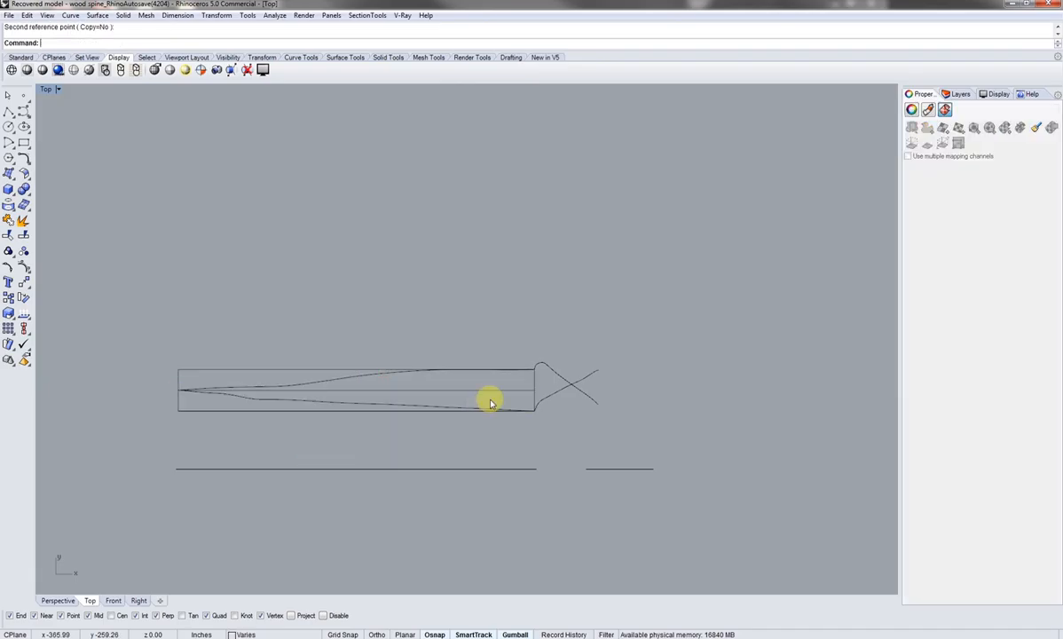
{"action": "left_click", "coordinate": [554, 401]}
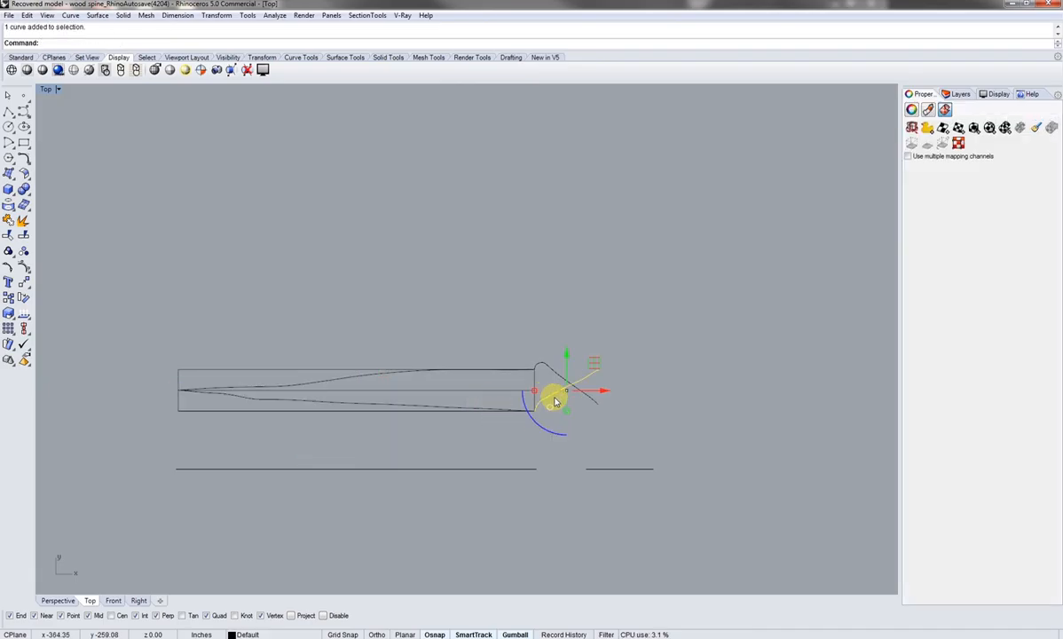
{"action": "left_click_drag", "start_coordinate": [555, 399], "coordinate": [524, 382]}
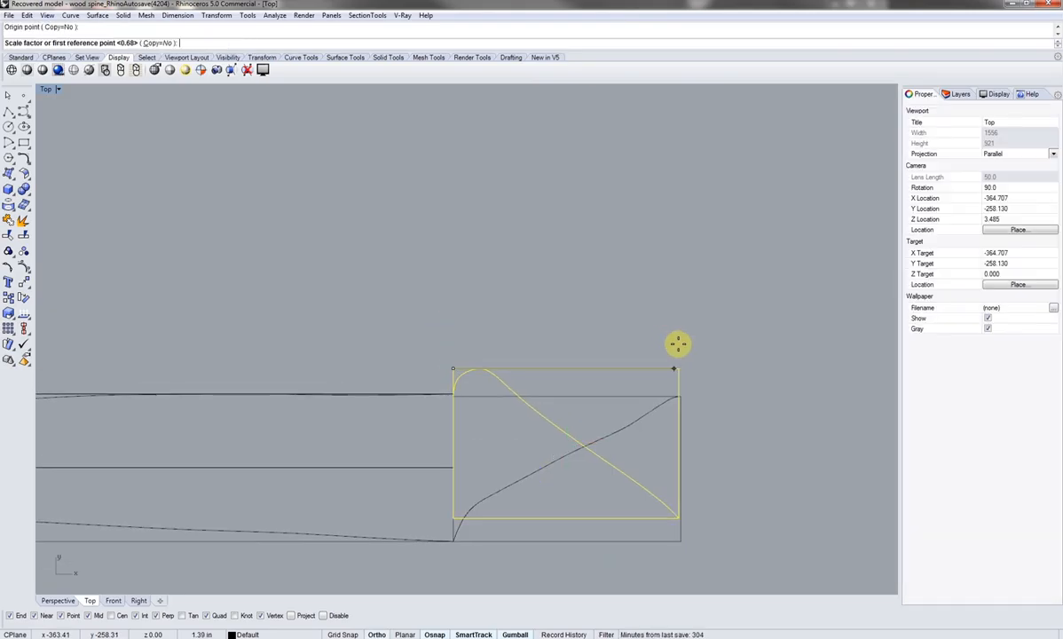
{"action": "left_click", "coordinate": [661, 401]}
{"action": "type", "text": "Scalwe"}
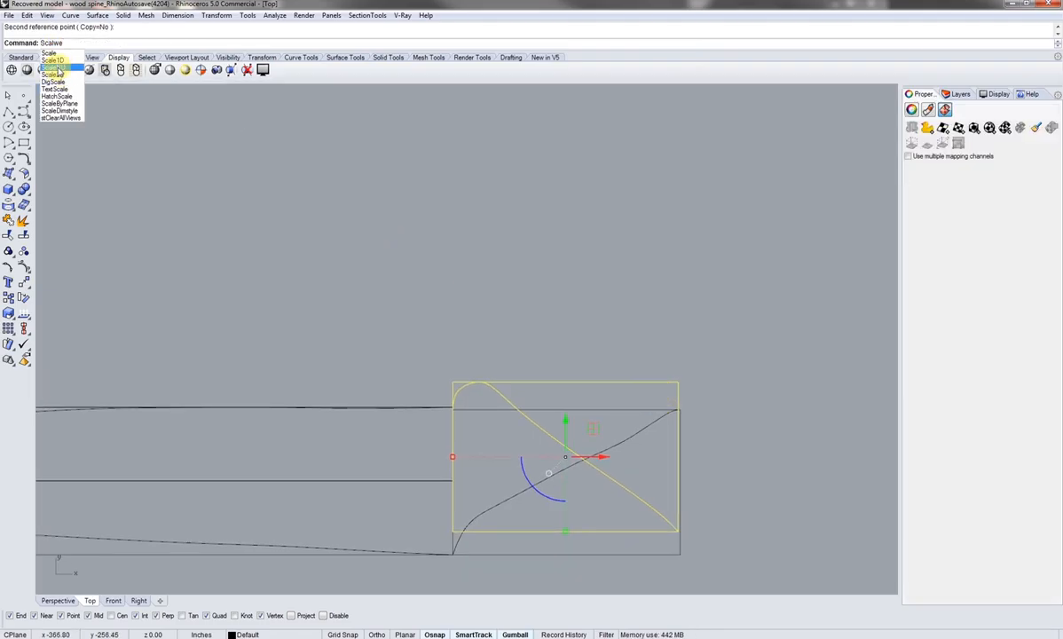
{"action": "left_click", "coordinate": [51, 59]}
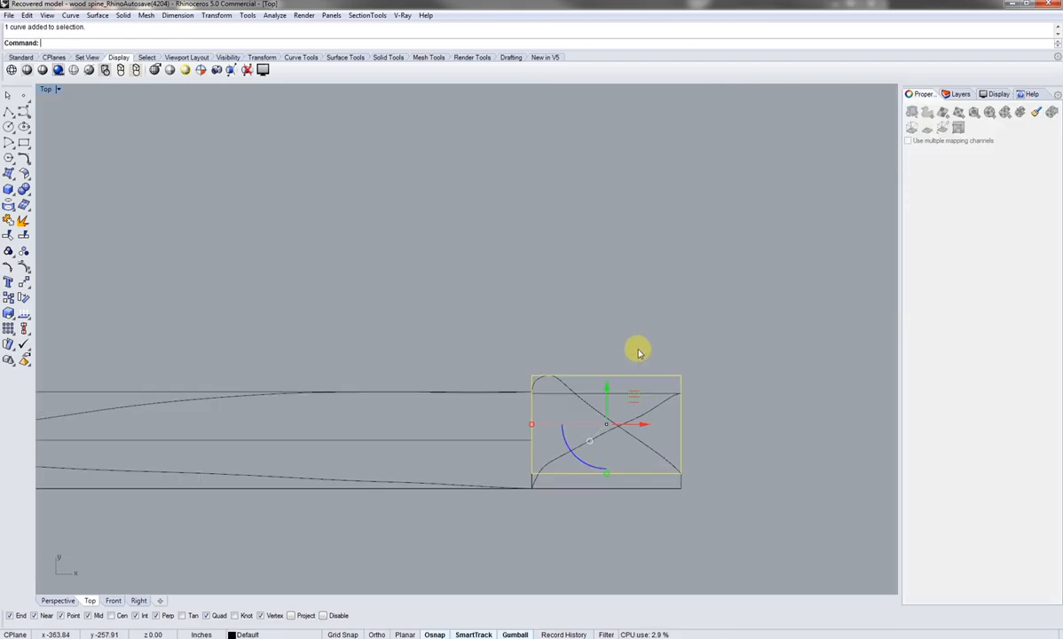
Step: Delete the rectangular guide outlines, leaving the separated upper and lower profile curves
{"action": "key", "text": "Delete"}
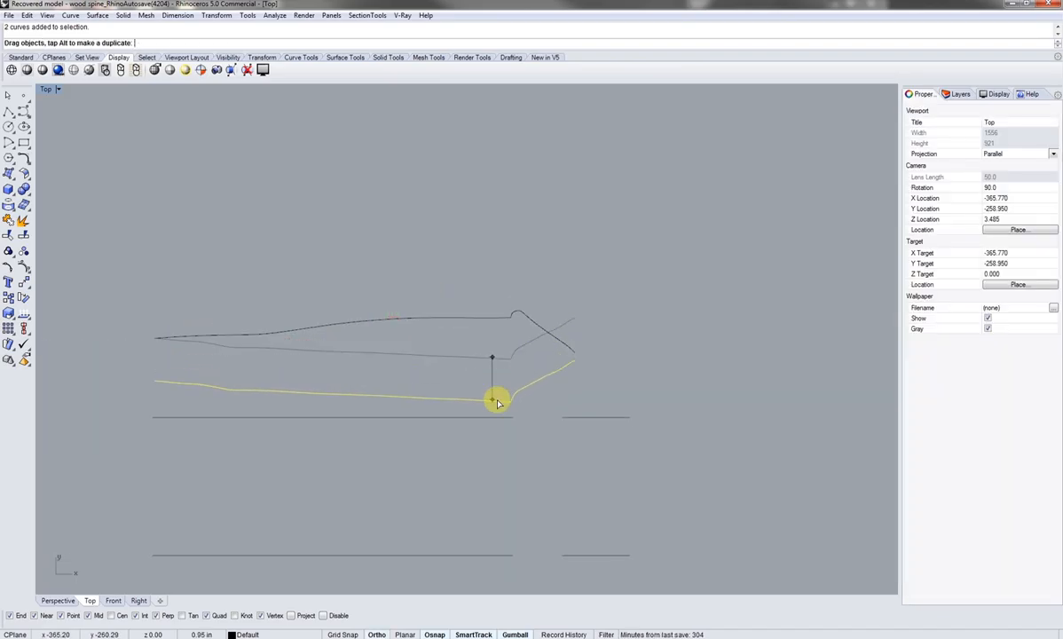
{"action": "key", "text": "Delete"}
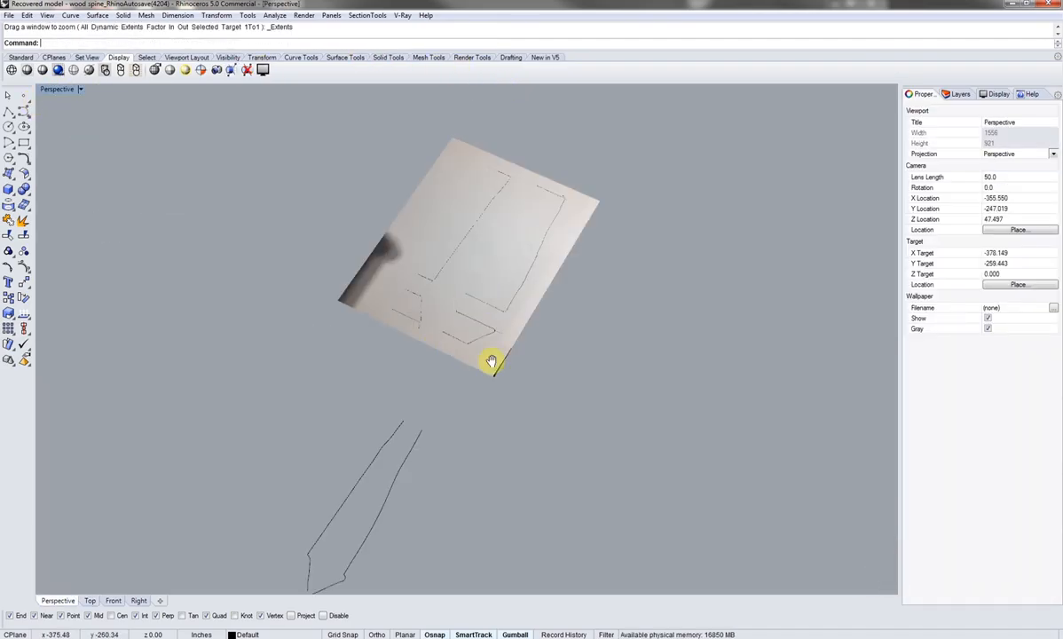
Step: Orbit the Perspective view and lift one long profile curve 1.5 units along Z
{"action": "left_click_drag", "start_coordinate": [491, 362], "coordinate": [599, 350]}
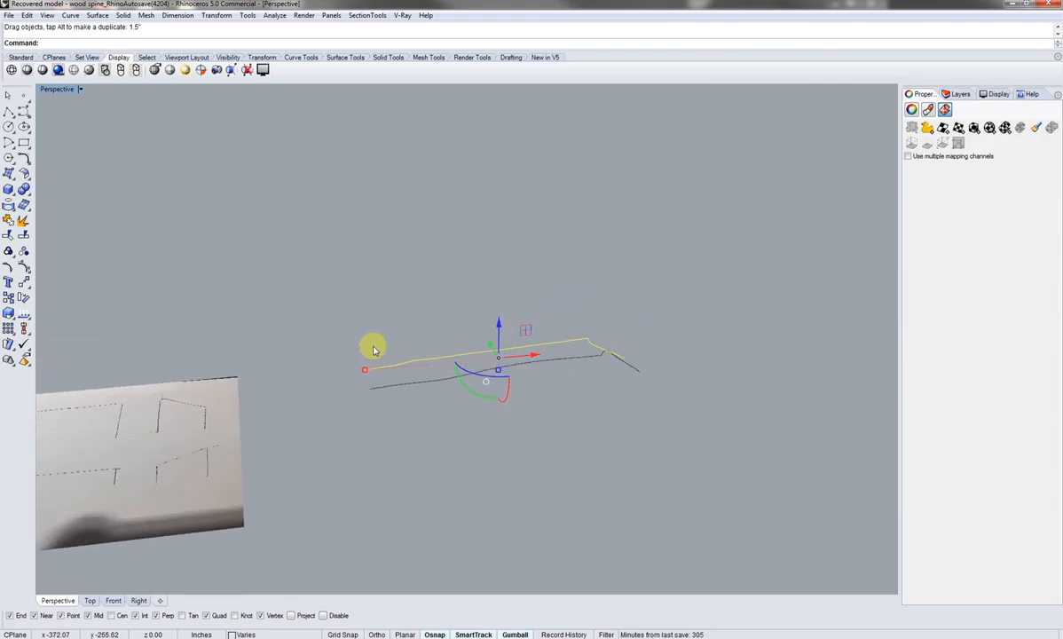
{"action": "left_click_drag", "start_coordinate": [373, 346], "coordinate": [504, 368]}
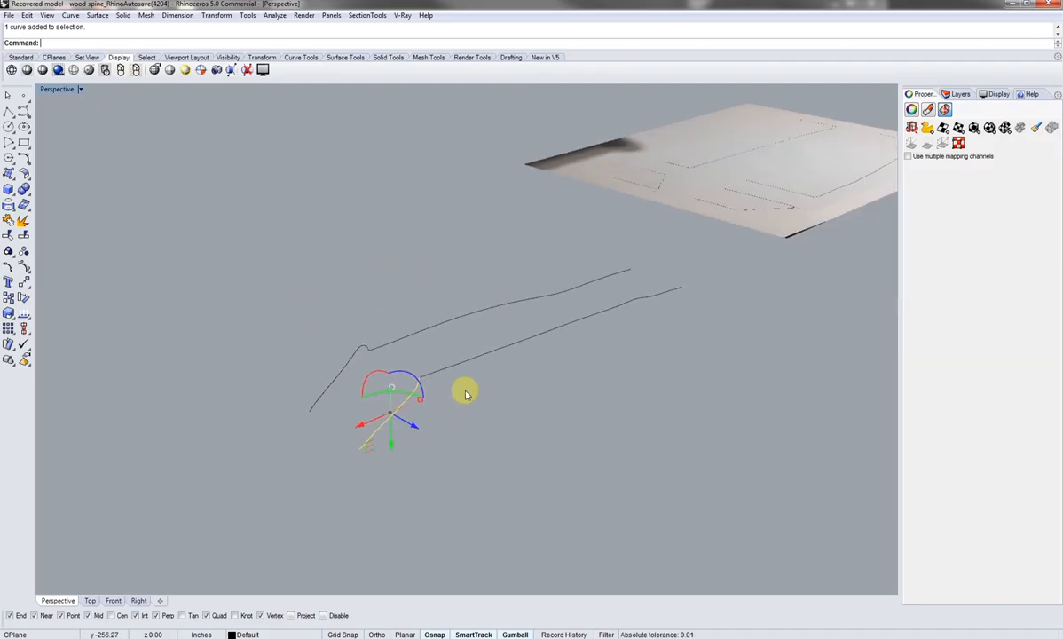
Step: Rotate the short end curve upright and snap the long curve's end onto it
{"action": "left_click", "coordinate": [355, 350]}
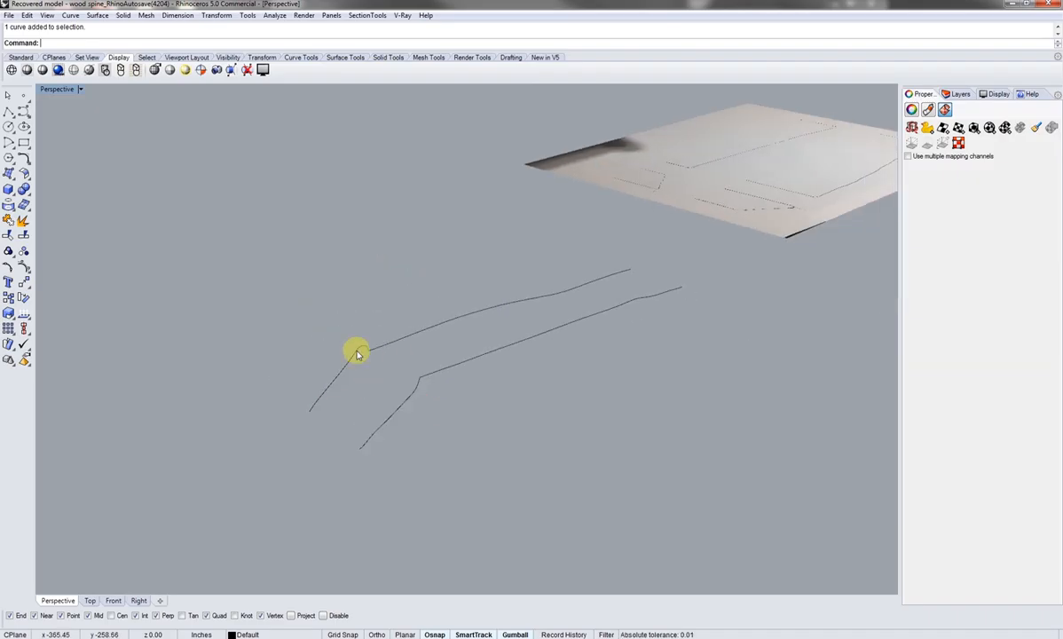
{"action": "left_click", "coordinate": [359, 355]}
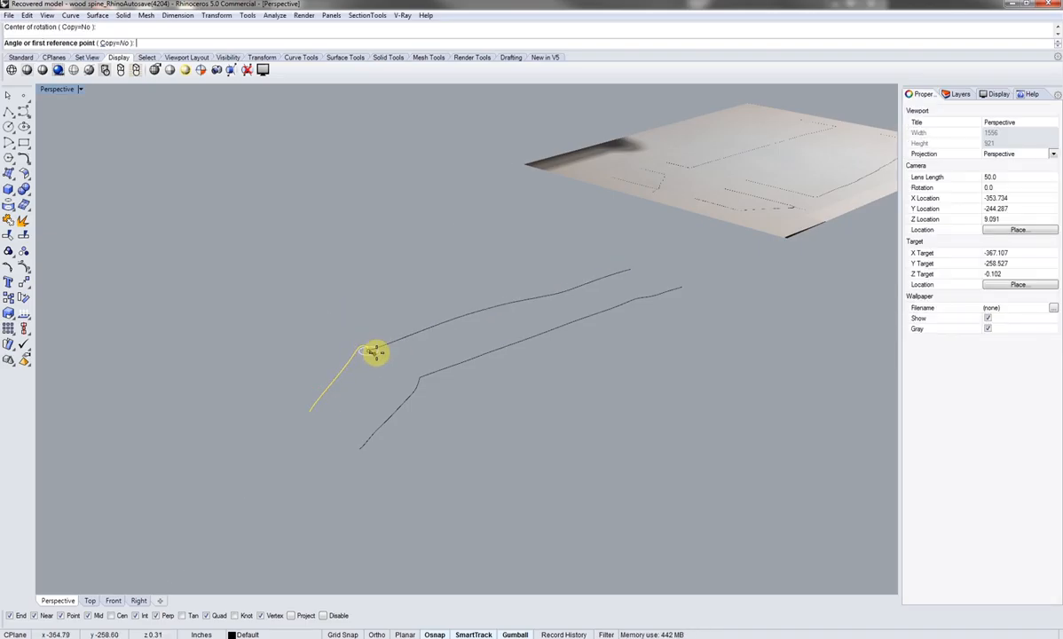
{"action": "left_click", "coordinate": [372, 353]}
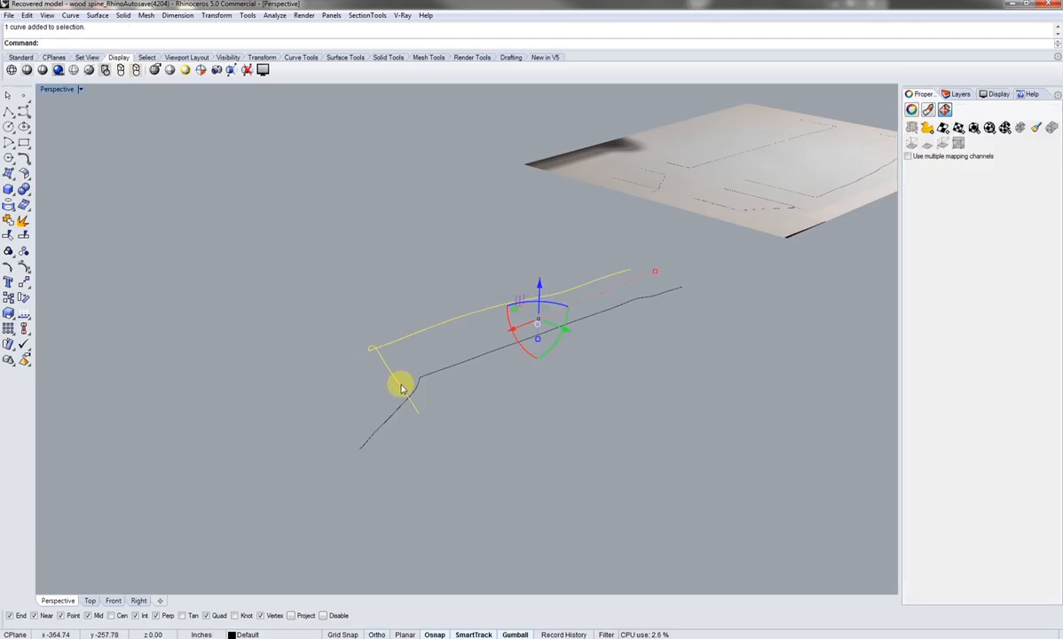
{"action": "left_click_drag", "start_coordinate": [401, 386], "coordinate": [422, 371]}
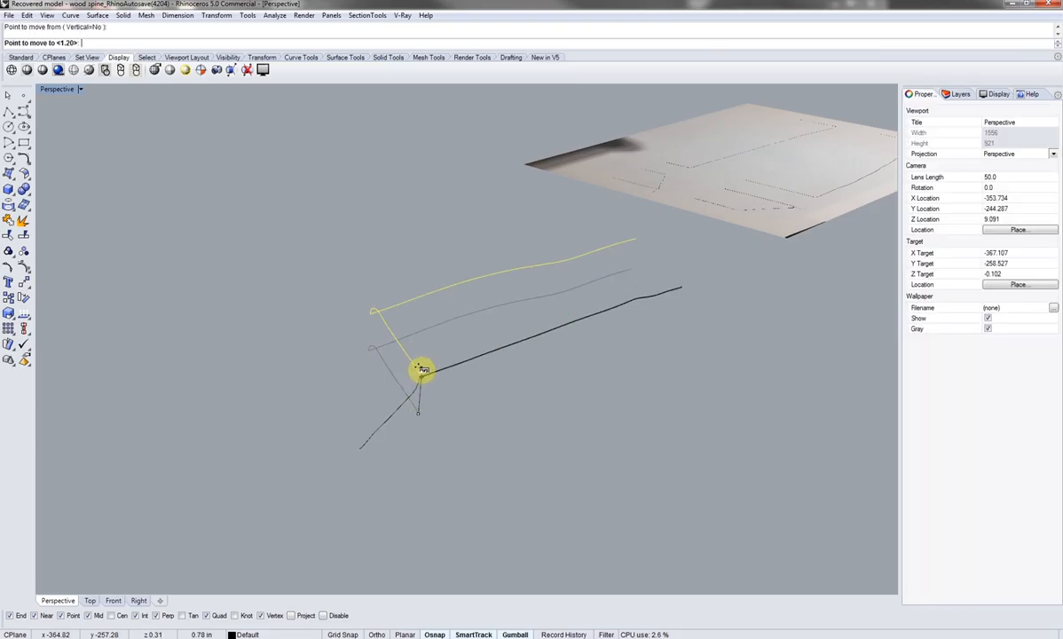
{"action": "left_click", "coordinate": [424, 371]}
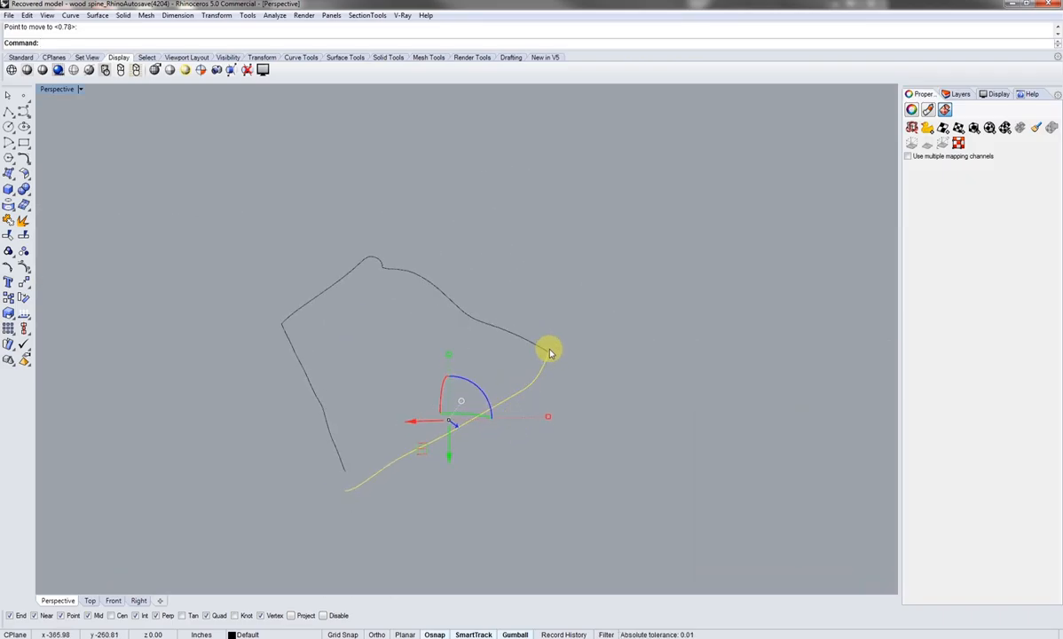
Step: Orbit around the curves to inspect the closed four-curve spine outline
{"action": "left_click_drag", "start_coordinate": [548, 349], "coordinate": [455, 460]}
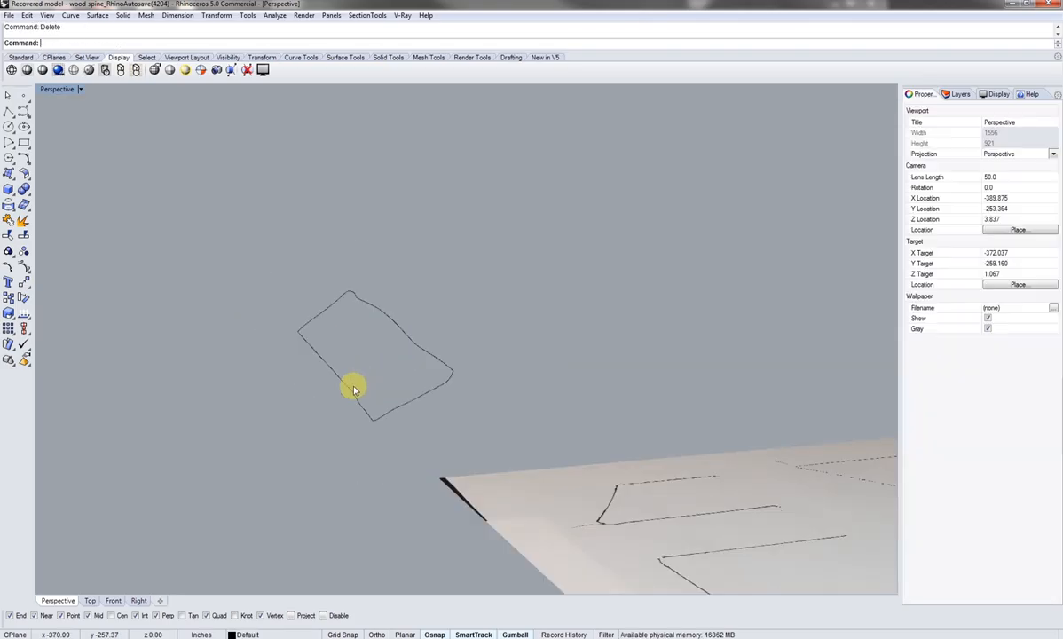
{"action": "left_click_drag", "start_coordinate": [353, 388], "coordinate": [466, 457]}
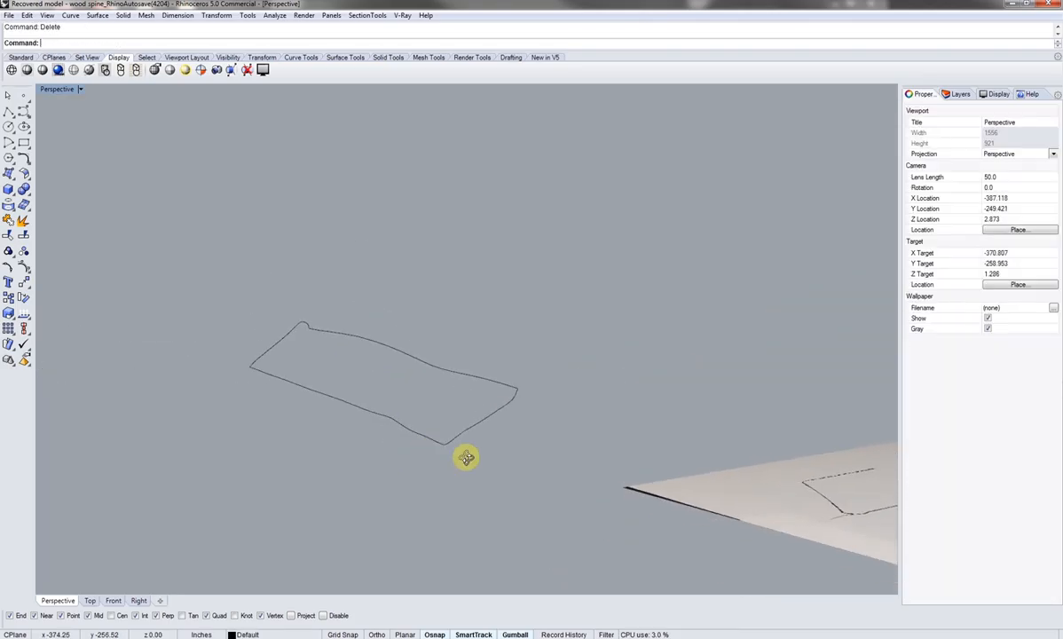
{"action": "left_click_drag", "start_coordinate": [466, 458], "coordinate": [459, 511]}
{"action": "type", "text": "Sweep2"}
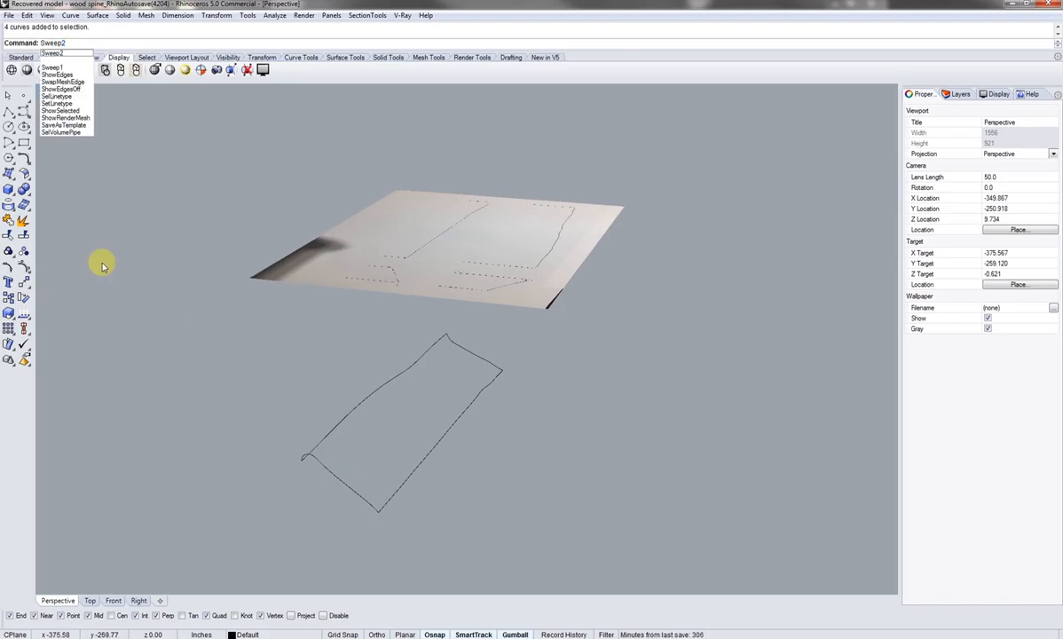
Step: Create the Sweep2 surface from the two rails and cross-sections, then select it
{"action": "left_click", "coordinate": [53, 67]}
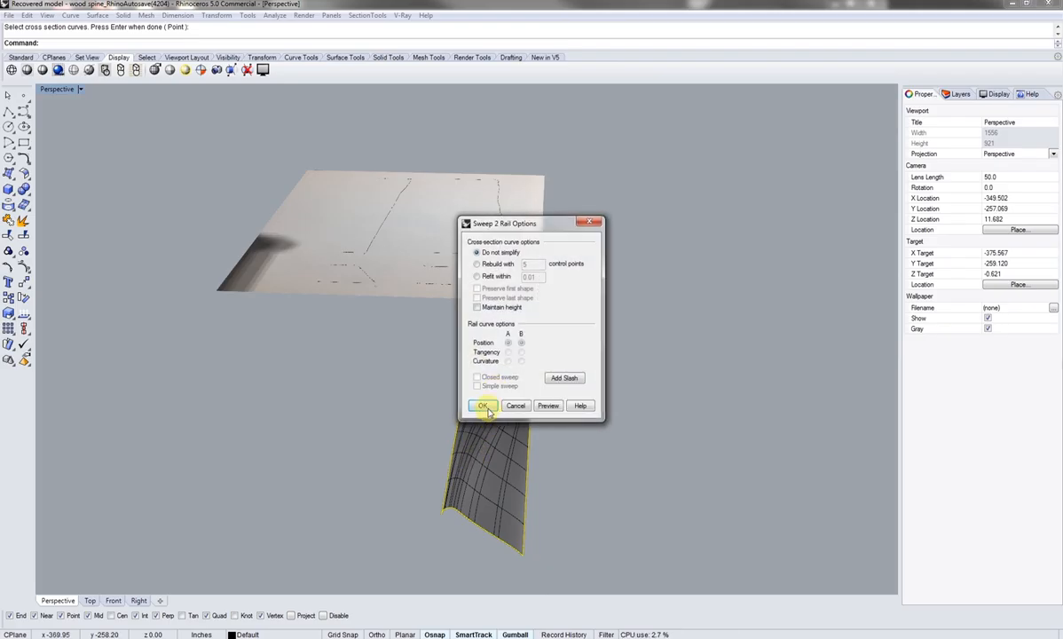
{"action": "left_click", "coordinate": [482, 406]}
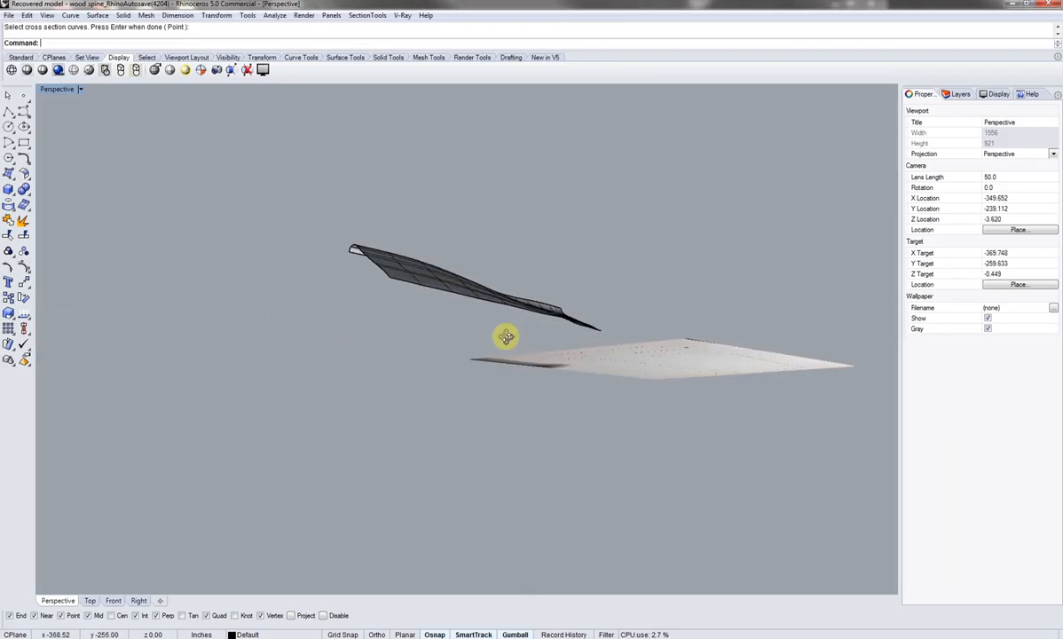
{"action": "left_click_drag", "start_coordinate": [507, 337], "coordinate": [609, 415]}
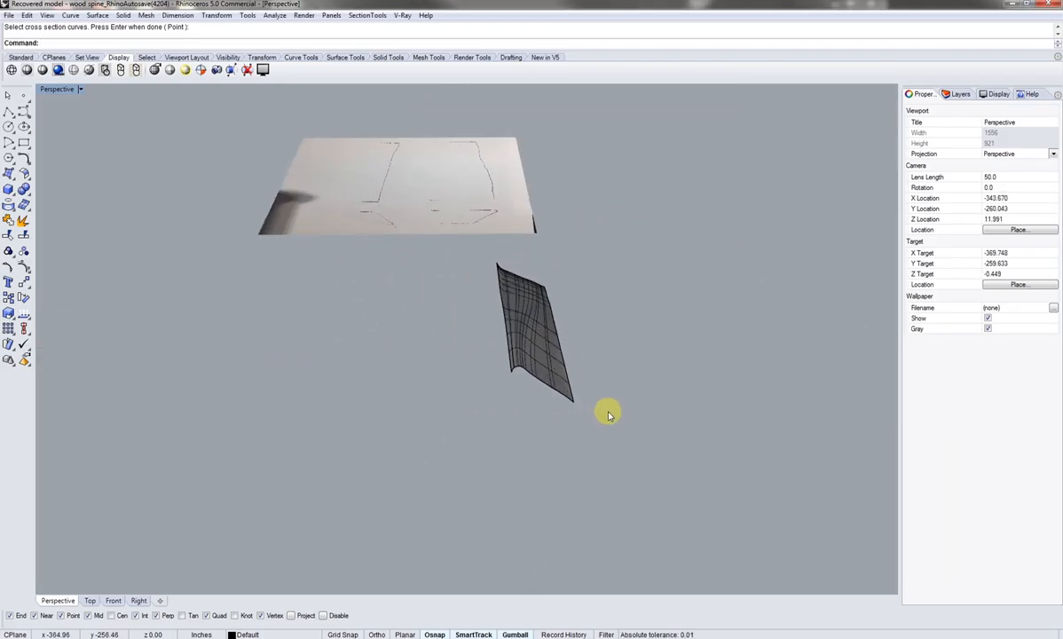
{"action": "left_click", "coordinate": [532, 337]}
{"action": "type", "text": "ExtrudeS"}
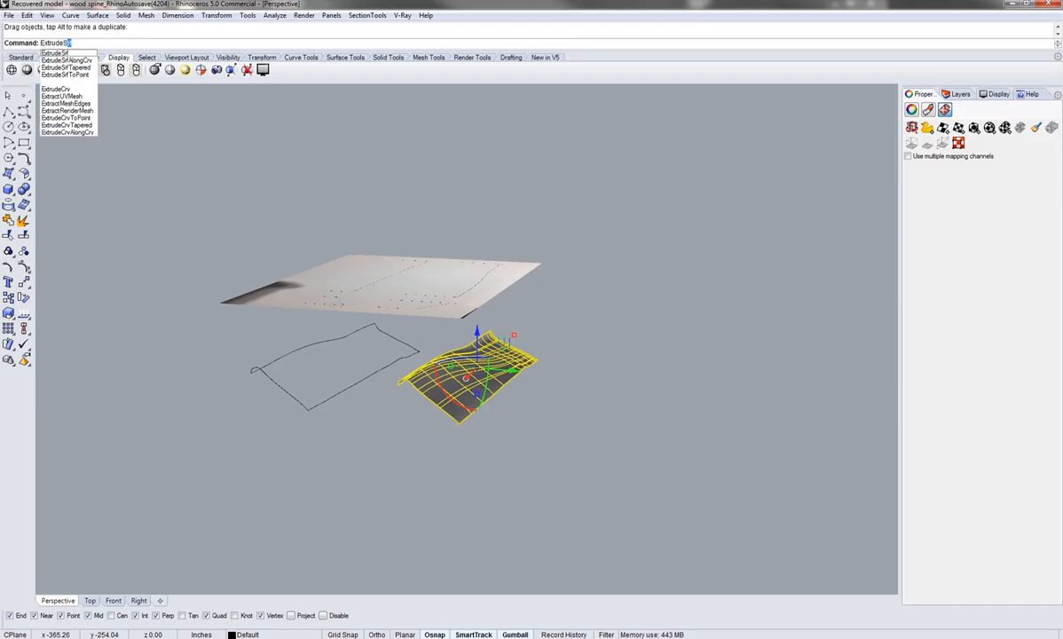
Step: Extrude the swept surface into a thick solid block and orbit to view it
{"action": "left_click", "coordinate": [55, 54]}
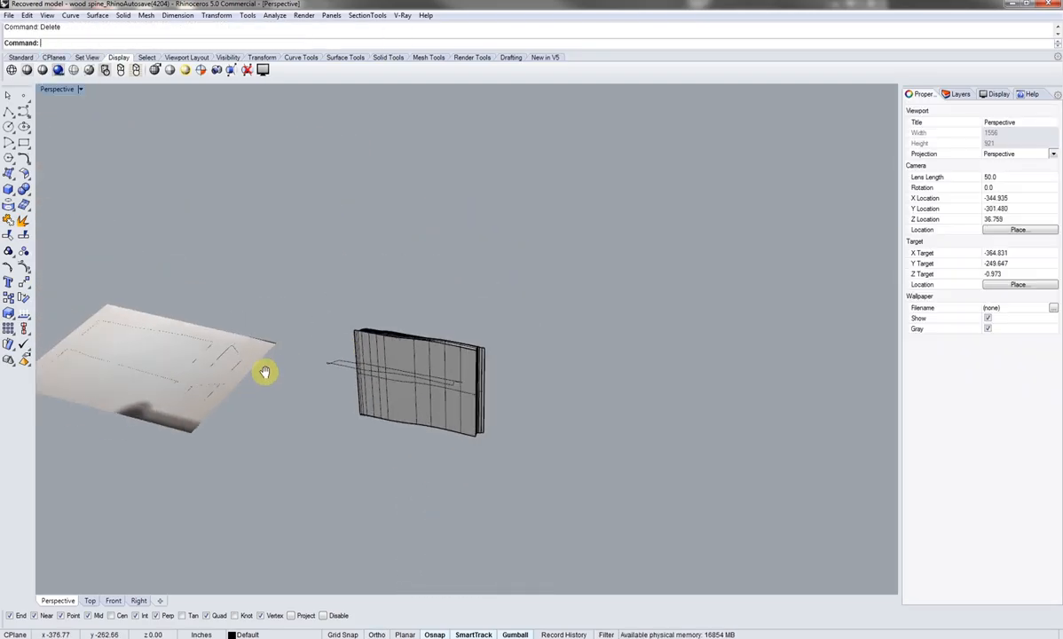
{"action": "left_click_drag", "start_coordinate": [266, 371], "coordinate": [320, 342]}
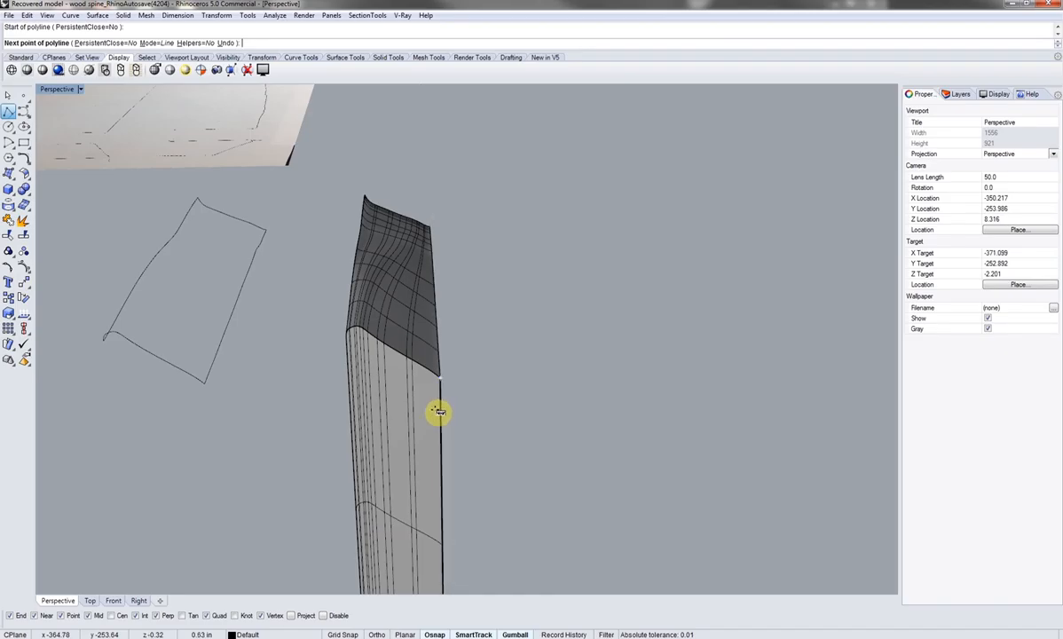
Step: Cut the block with a 25-long polyline, cap it, and orbit around the wedge-shaped piece
{"action": "type", "text": "25"}
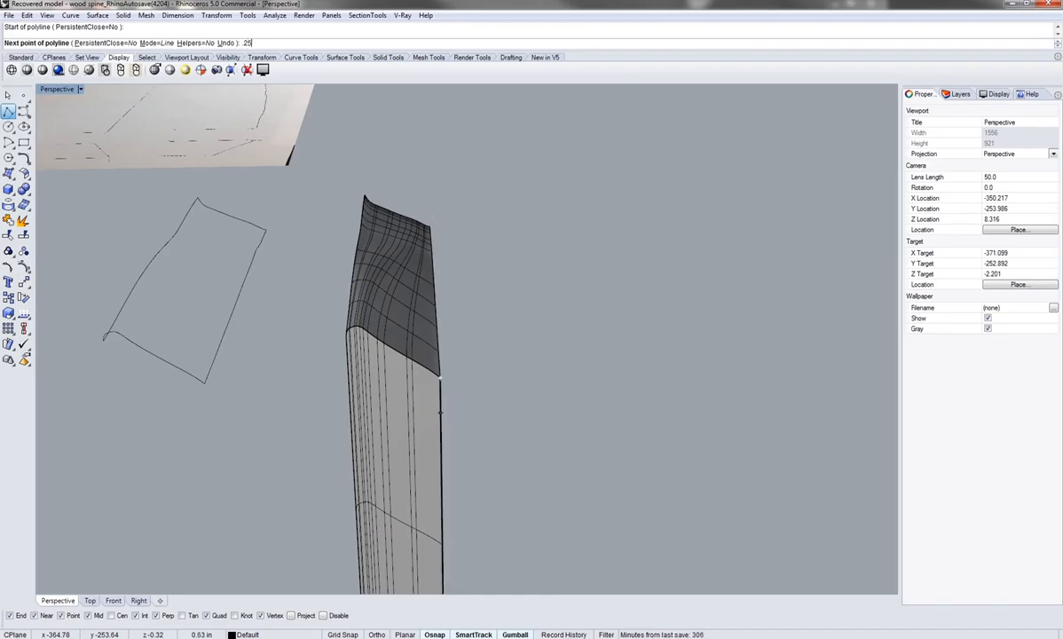
{"action": "left_click", "coordinate": [441, 381]}
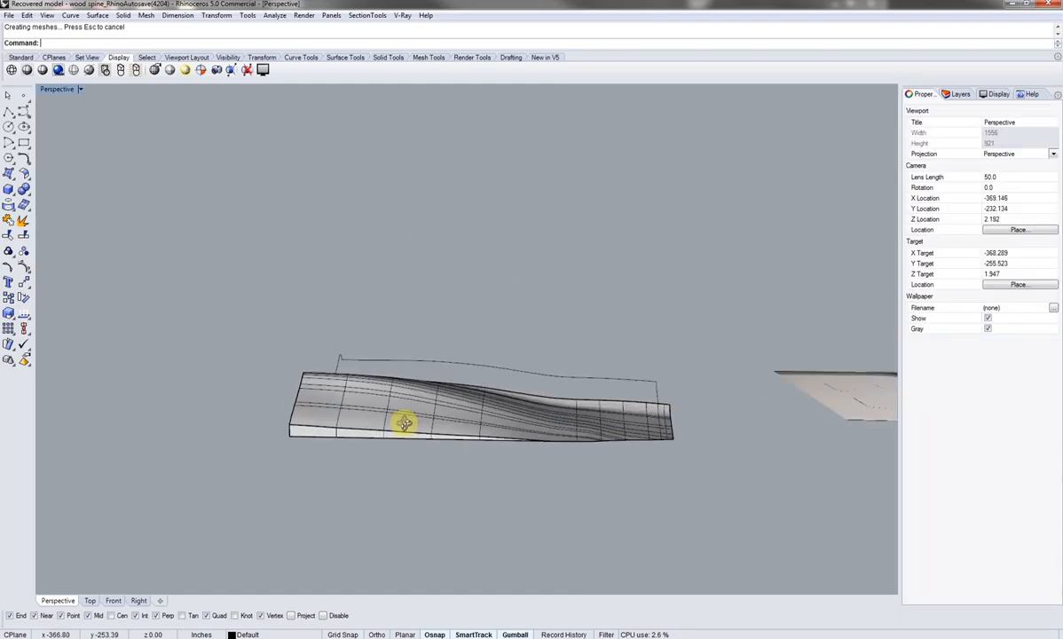
{"action": "left_click_drag", "start_coordinate": [404, 424], "coordinate": [391, 379]}
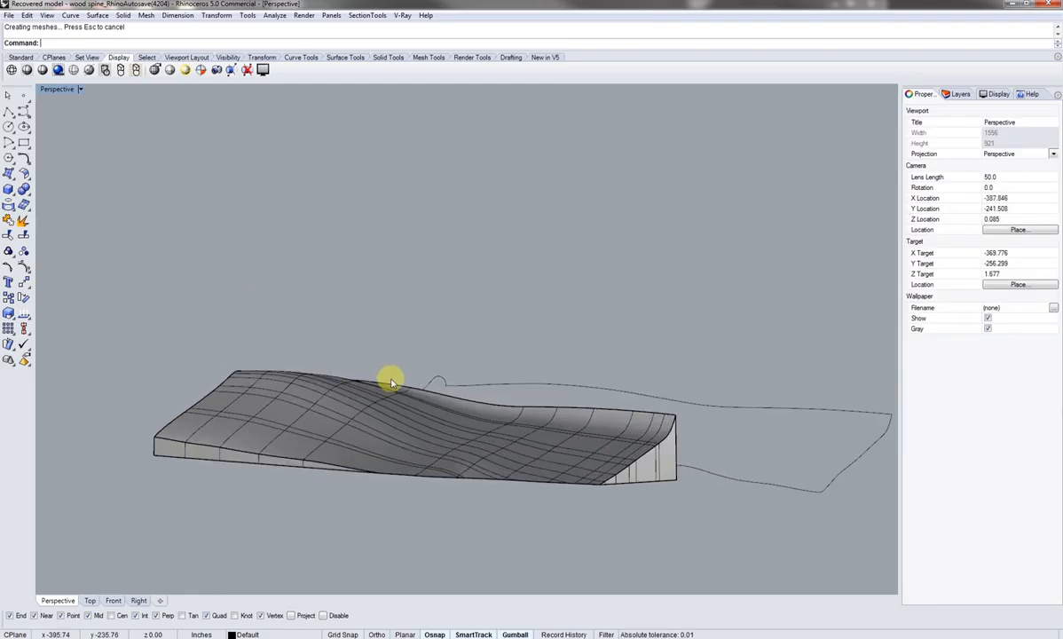
{"action": "left_click_drag", "start_coordinate": [390, 379], "coordinate": [632, 426]}
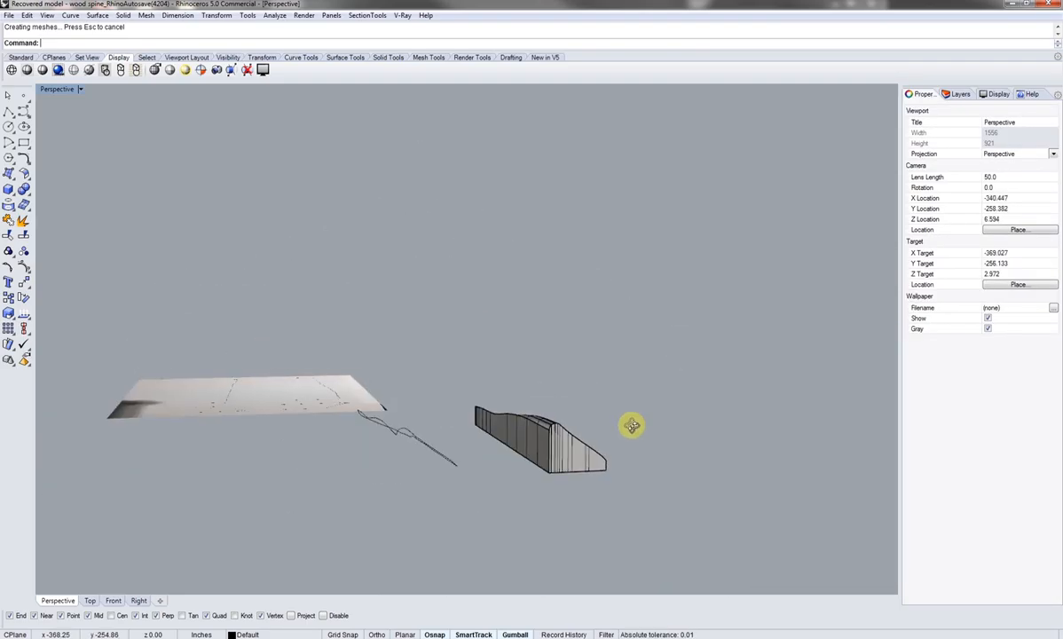